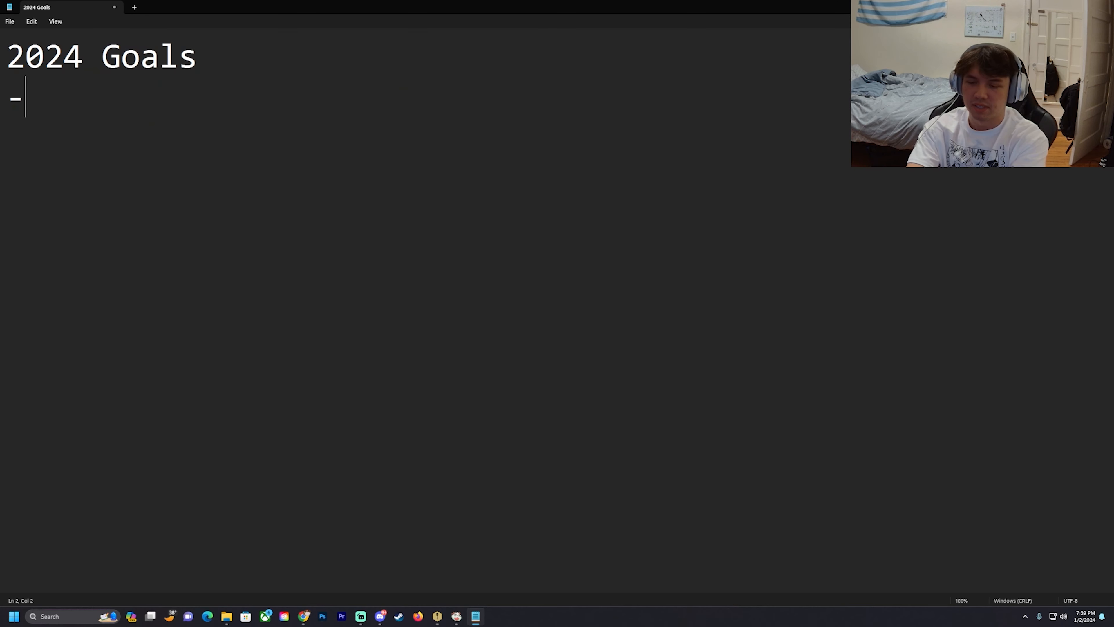
# Add the goals '1000 Subs', '10000 View Video' and 'Get Better at editing' as dash lines
pyautogui.write('1000 S')
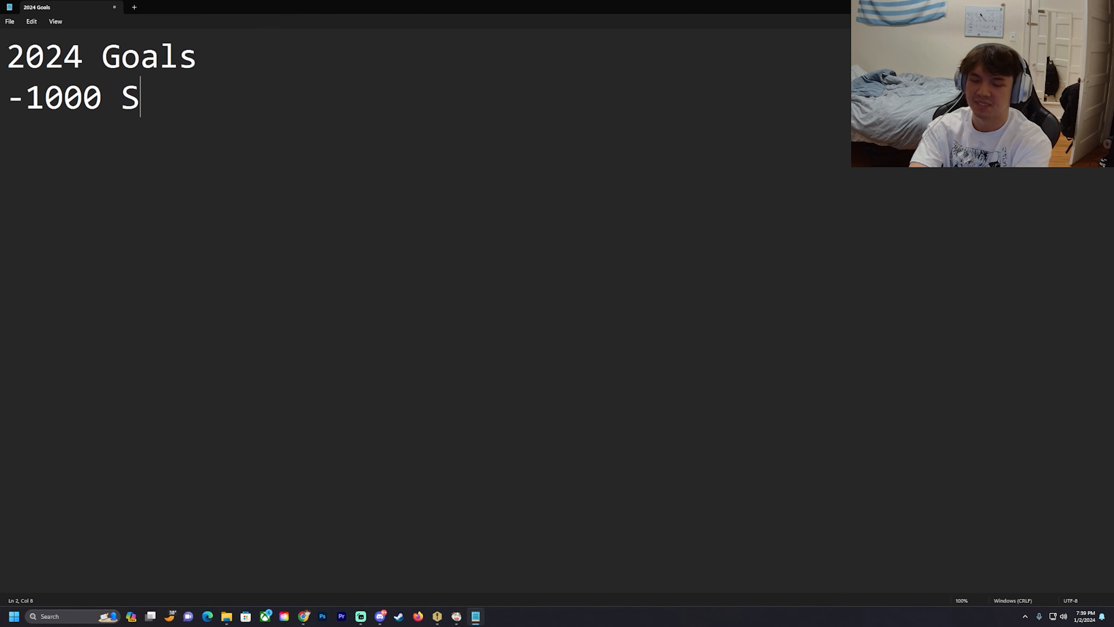
pyautogui.write('ubs')
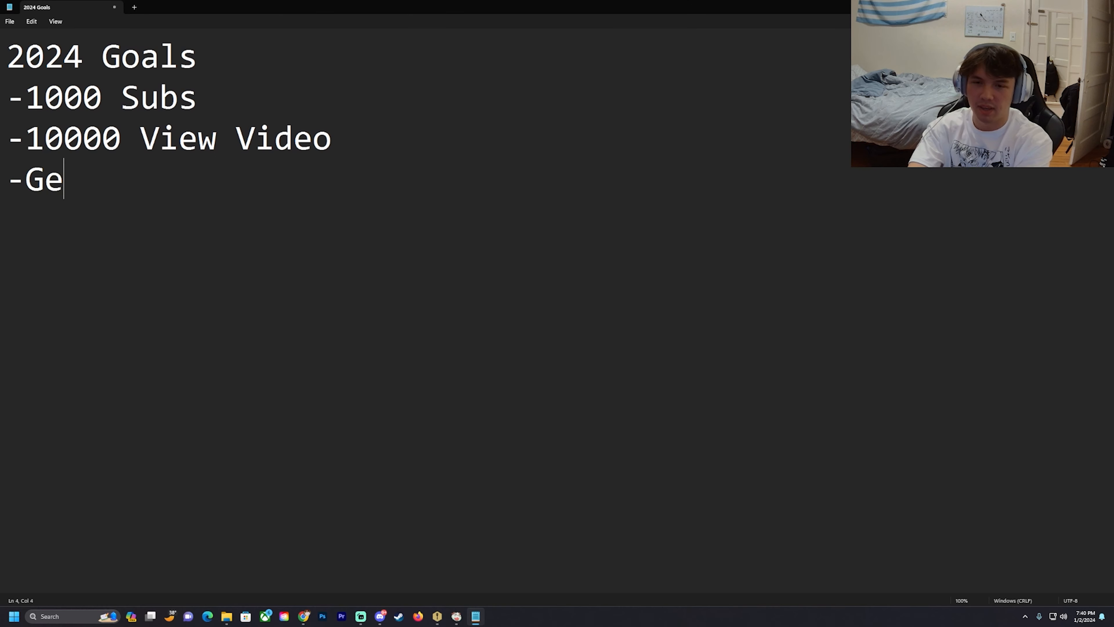
pyautogui.write('t Better at ed')
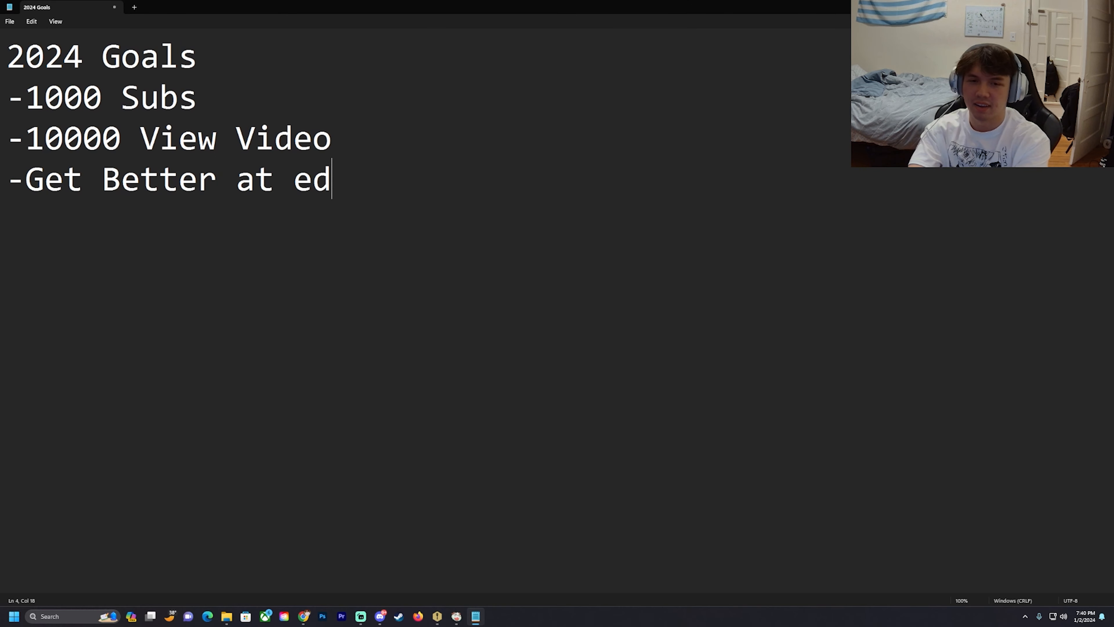
pyautogui.write('iting')
pyautogui.write('-')
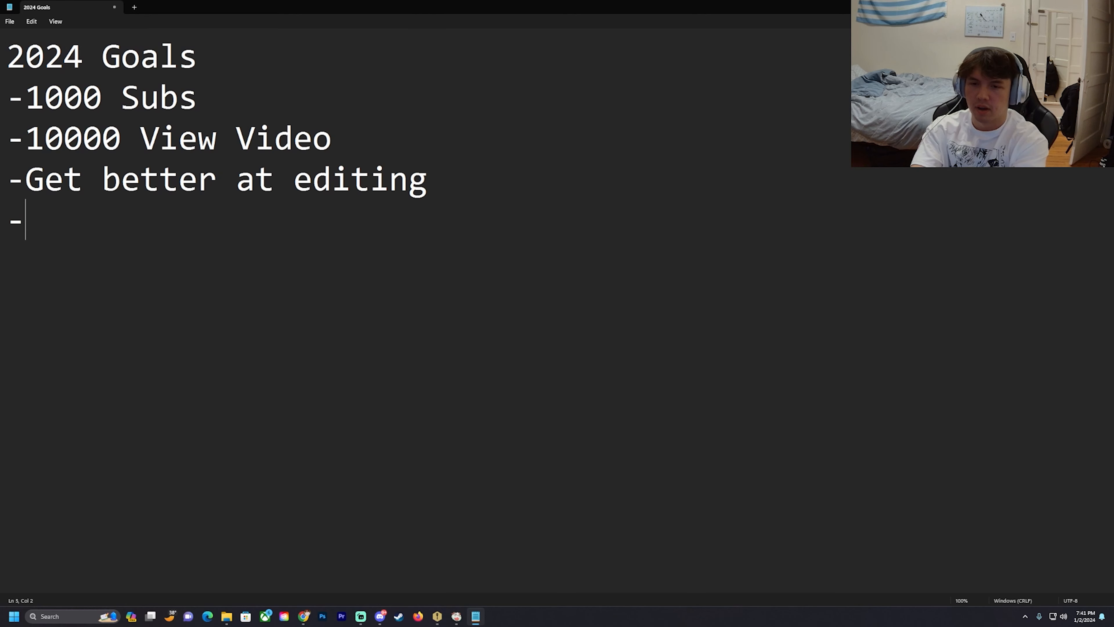
# Add 'Care more about things' and 'Be more present/appreciate moments more', then begin the 'Average' podcast line
pyautogui.write('Care more about things')
pyautogui.write('-Be more present/appreciate moments more')
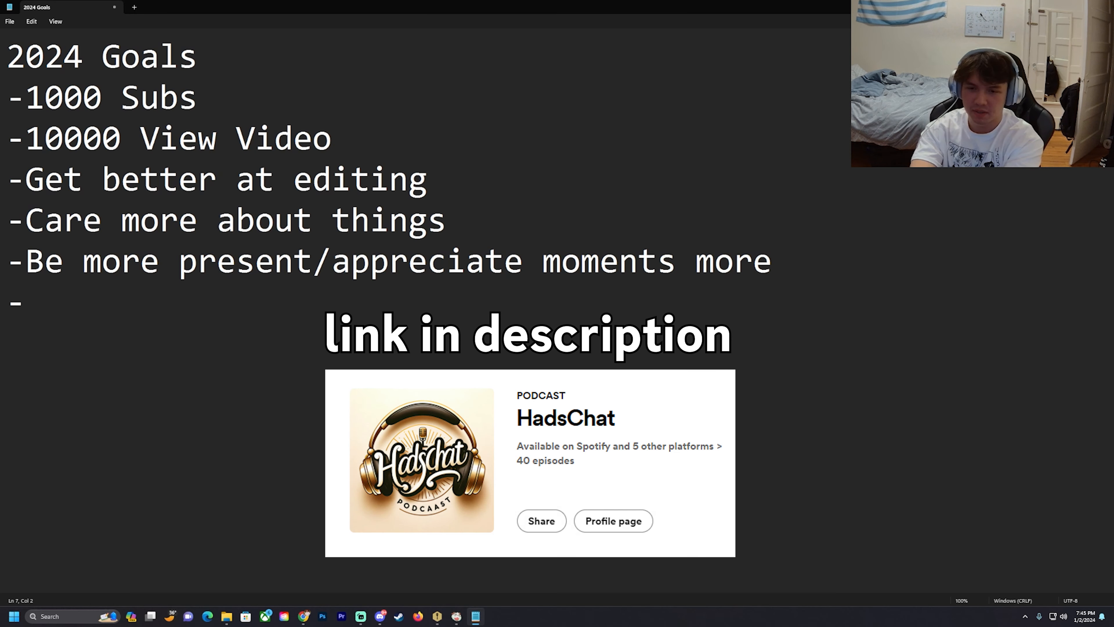
pyautogui.write('Average 50')
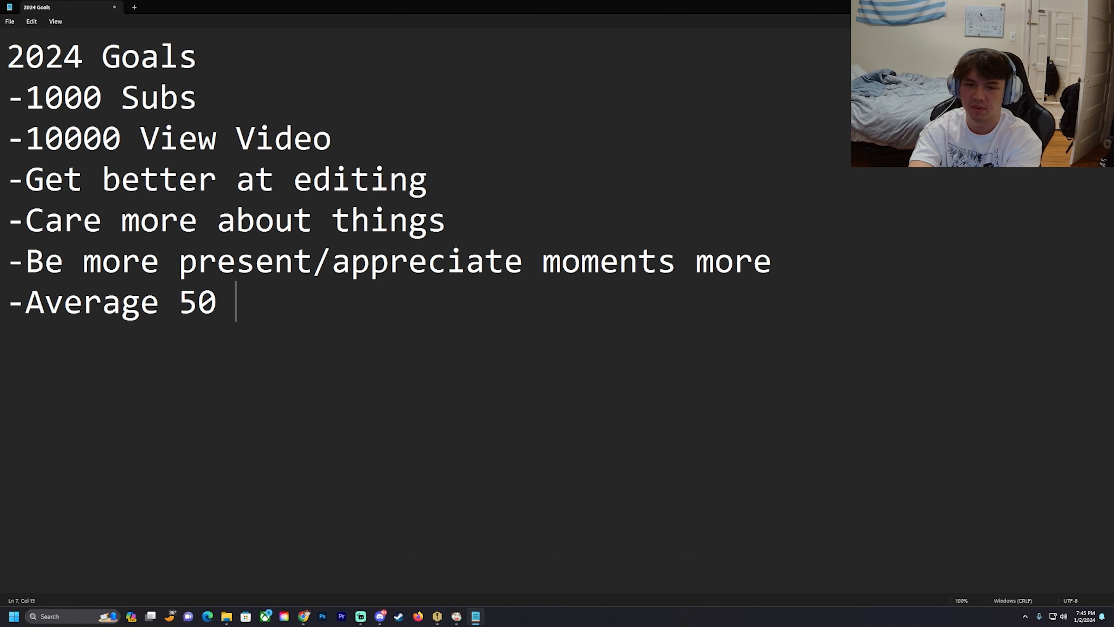
# Finish 'Podcast Average 50 listeners (Spotify)' and begin the 'Diamond In League' goal
pyautogui.write('viewers (Spotu')
pyautogui.write('-Put more effort into things')
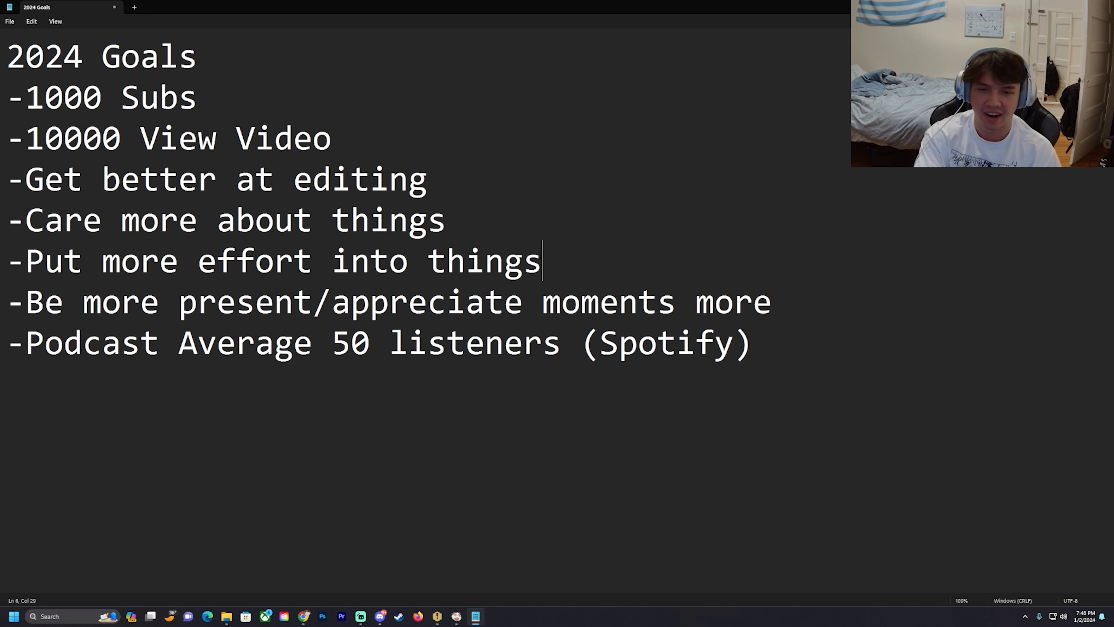
pyautogui.write('-Diamond In Leagu')
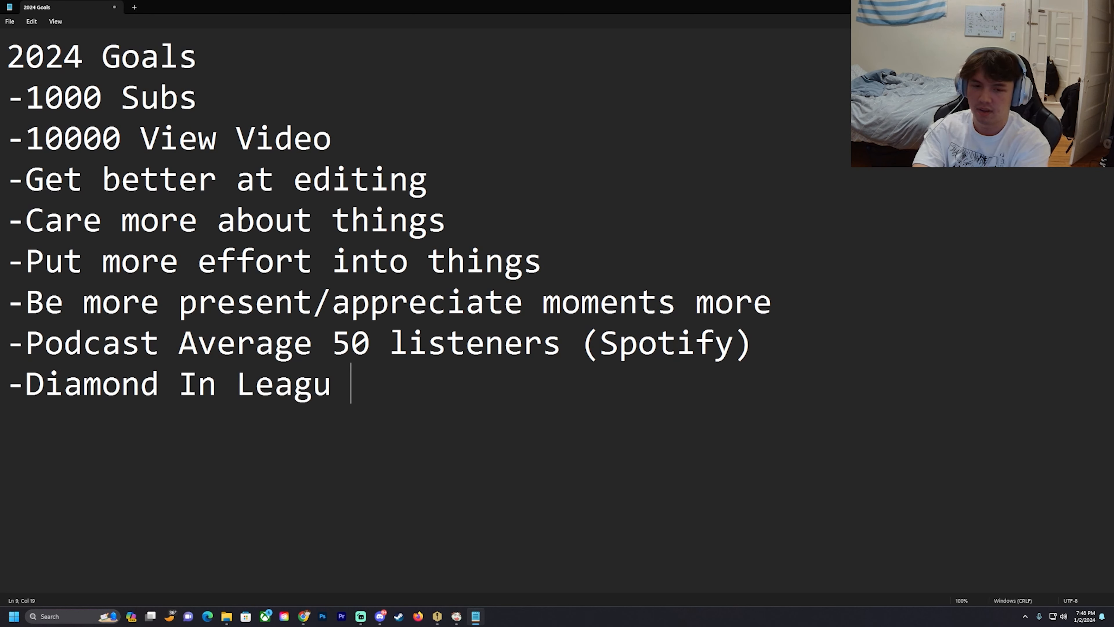
# Add 'Diamond In League And TFT', 'Have A Stable Job', '1 Million View Tiktok Video' and start 'Make 30'
pyautogui.write('e And TF')
pyautogui.write('-Better Tiktok Content')
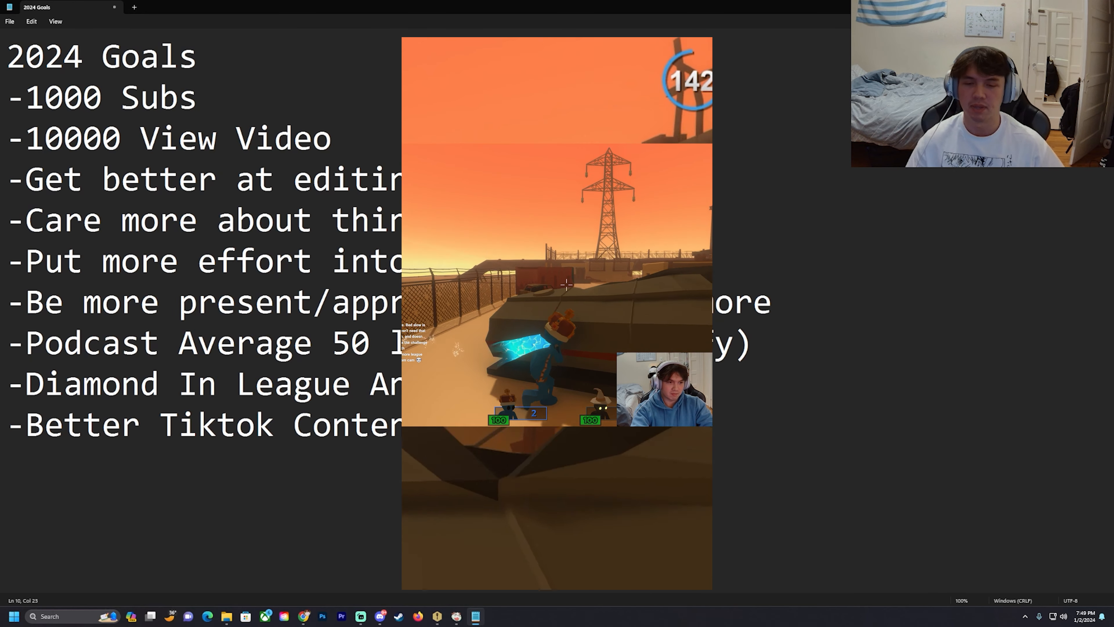
pyautogui.write('-Have A Stable Job')
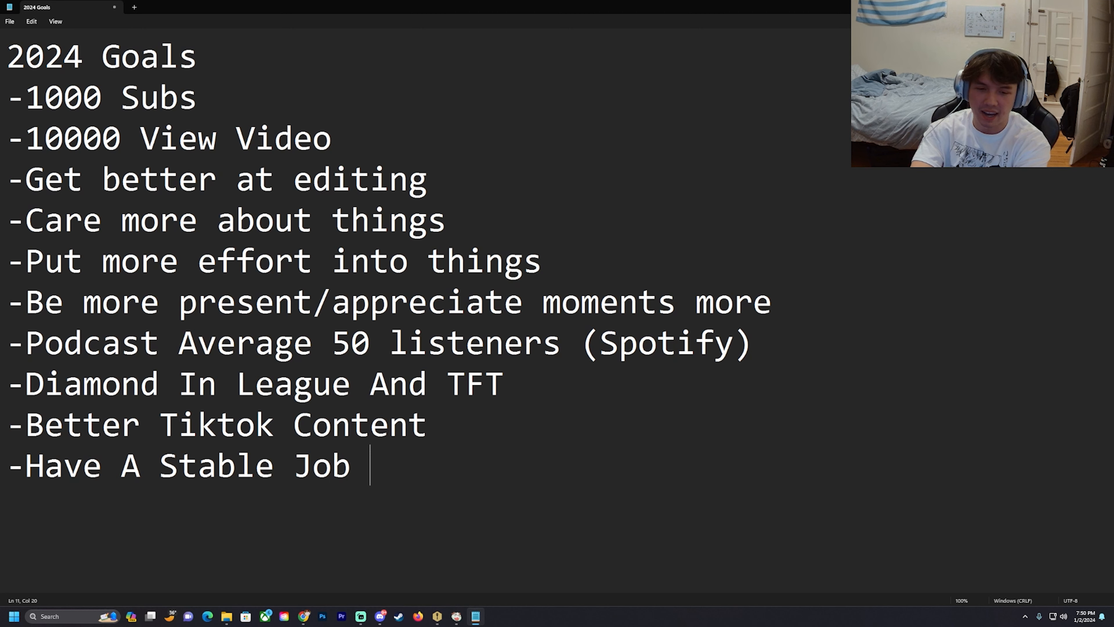
pyautogui.write('-1 Million View Tiktok Video')
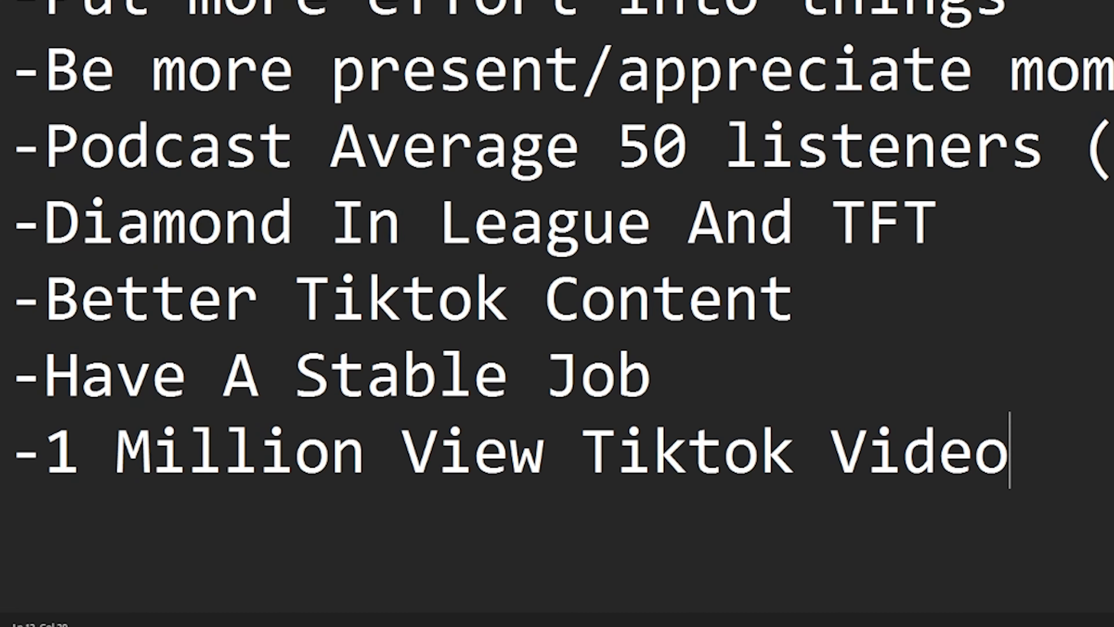
pyautogui.write('Make 30')
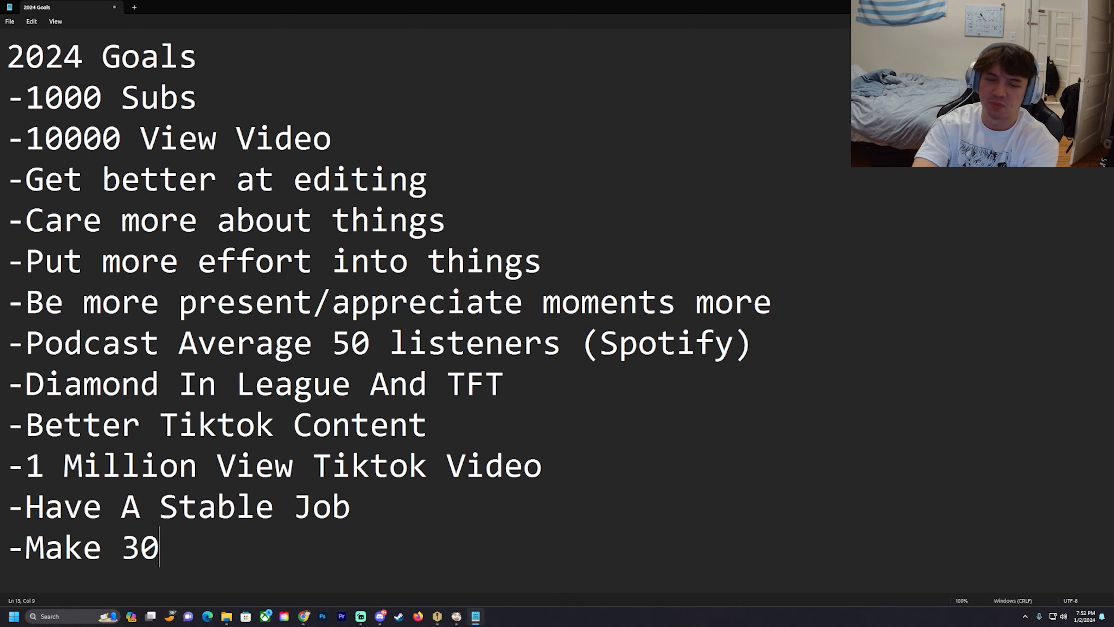
# Finish 'Make 300$ in a month...' and add 'still prob wont have 1000 subs LMAO' to an earlier line
pyautogui.write('0')
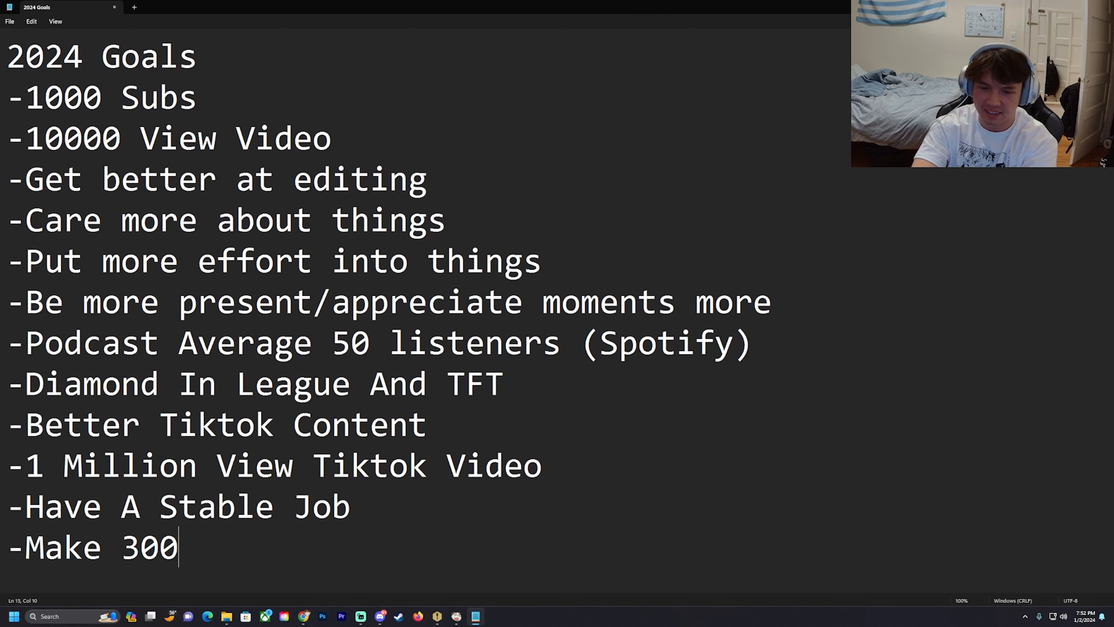
pyautogui.write('$ in a month off of combined social media')
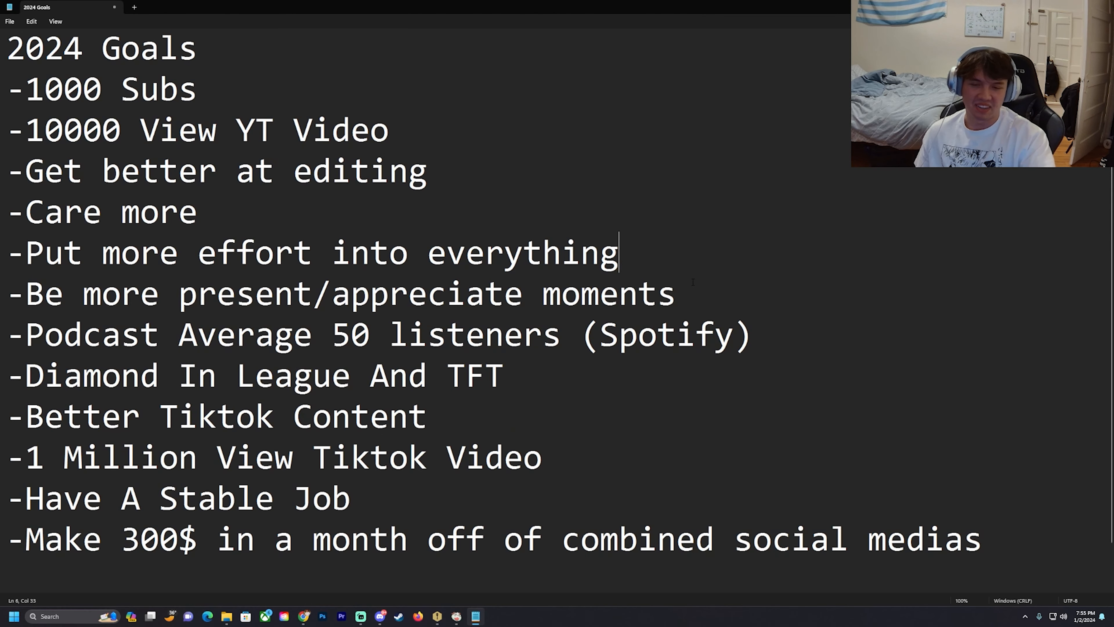
pyautogui.write('still prob wont have 1000 subs LMAO')
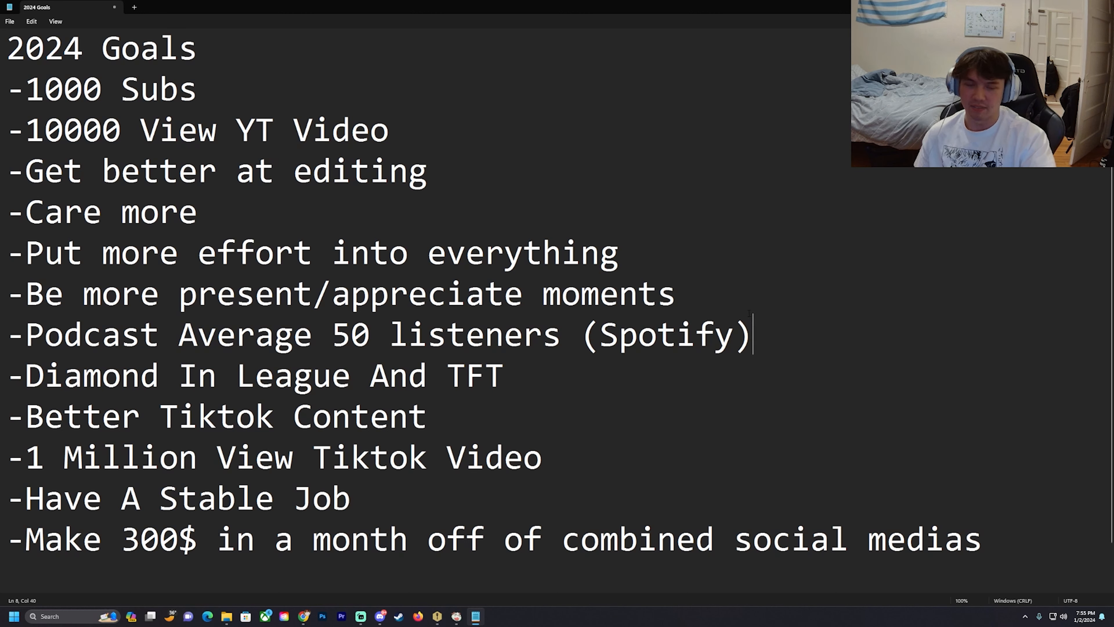
pyautogui.click(620, 252)
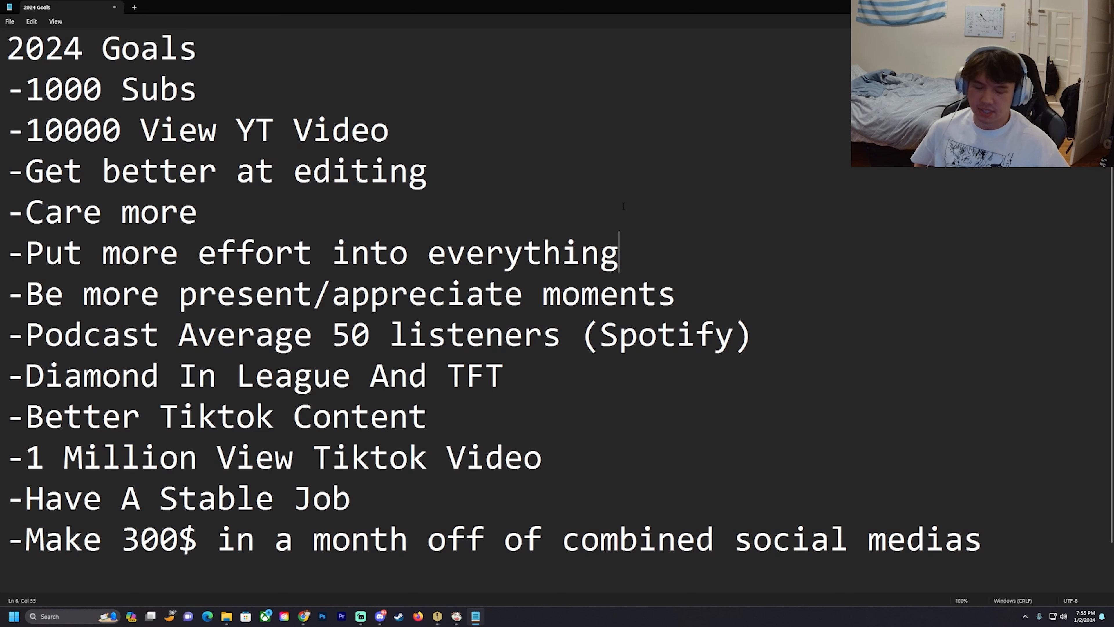